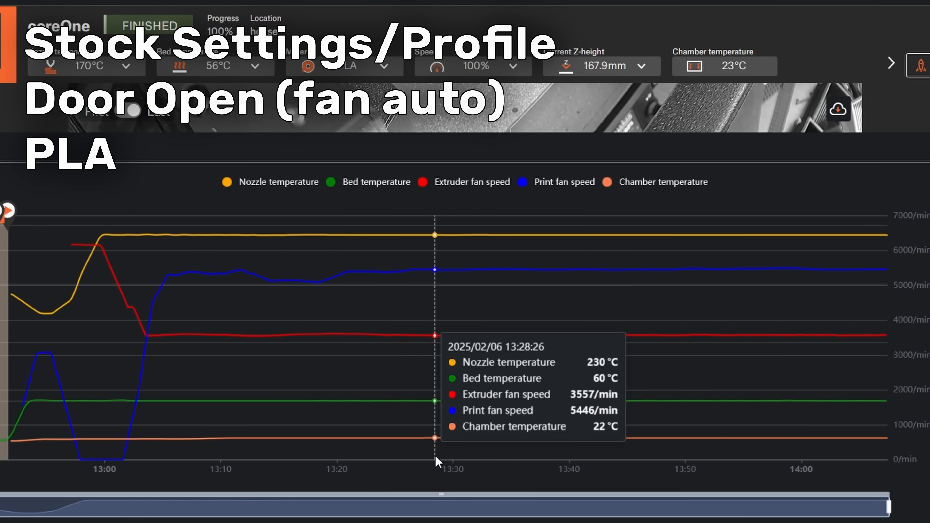
mouse_move(621, 457)
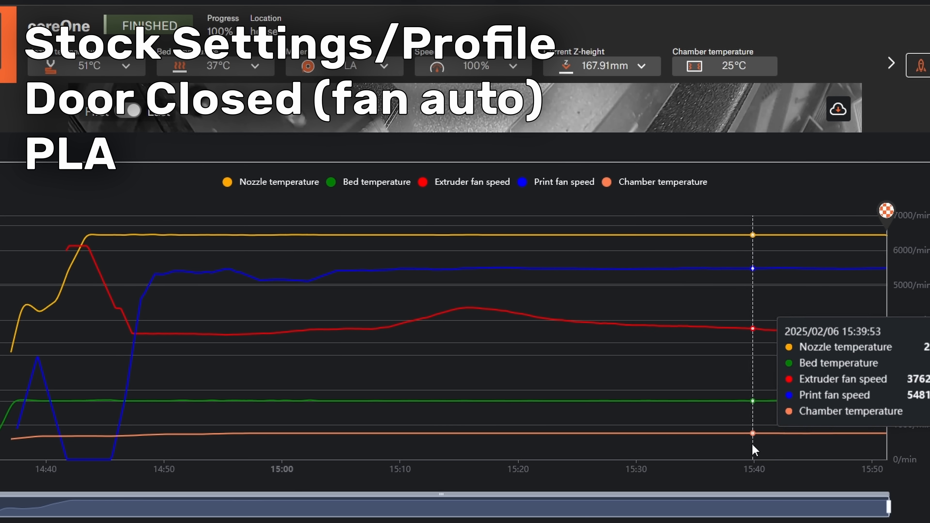
mouse_move(583, 449)
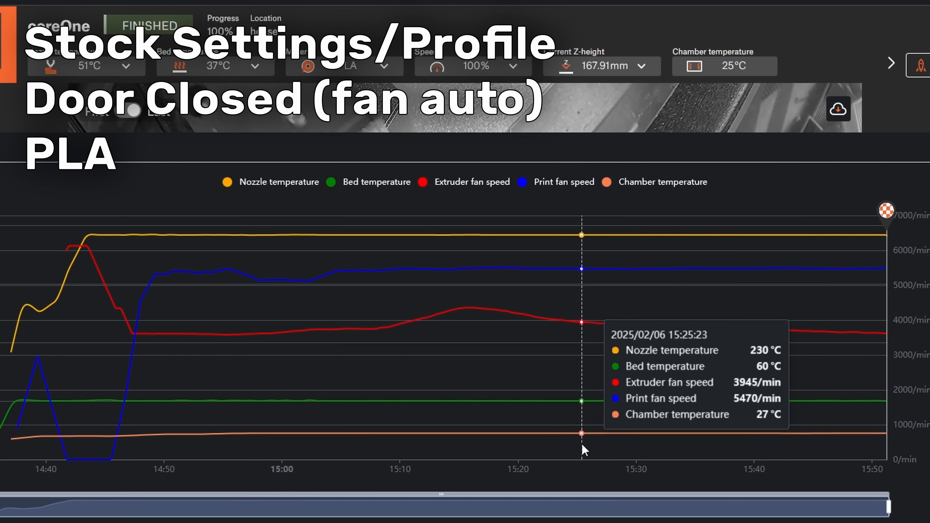
mouse_move(435, 452)
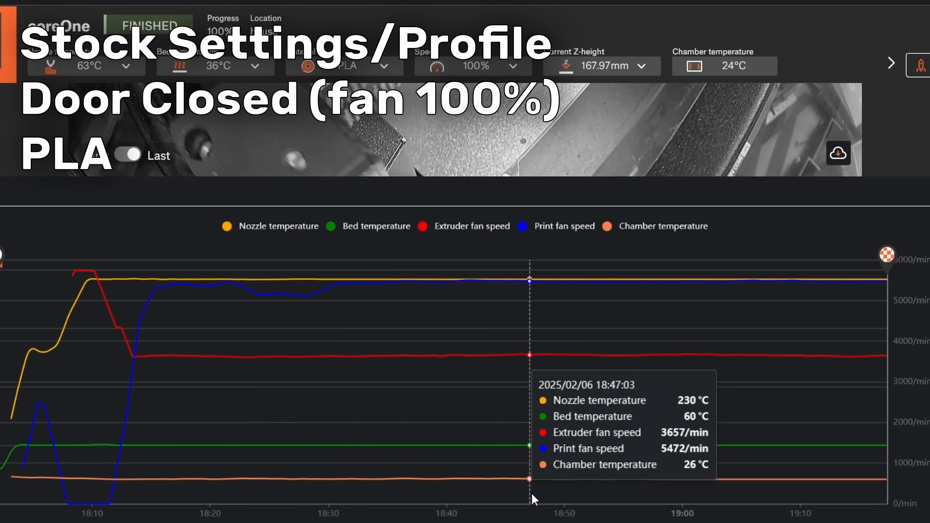
mouse_move(771, 476)
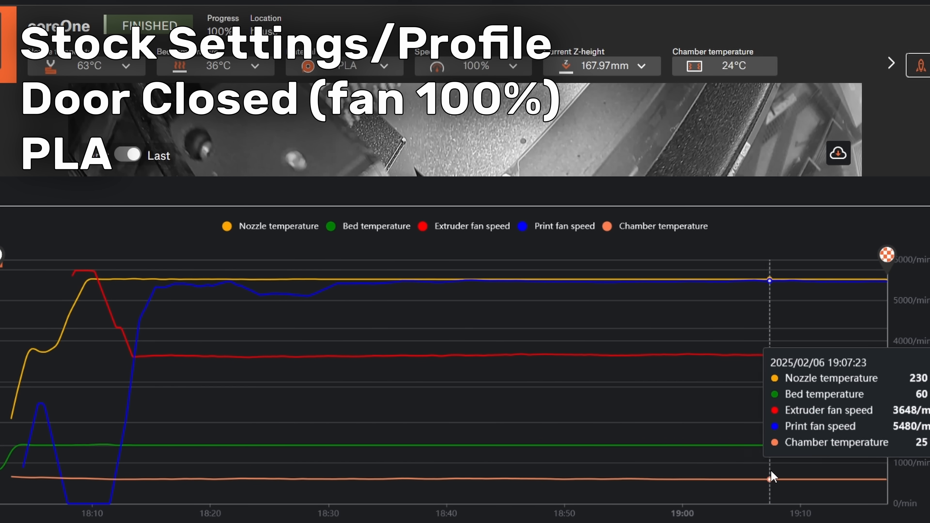
mouse_move(883, 476)
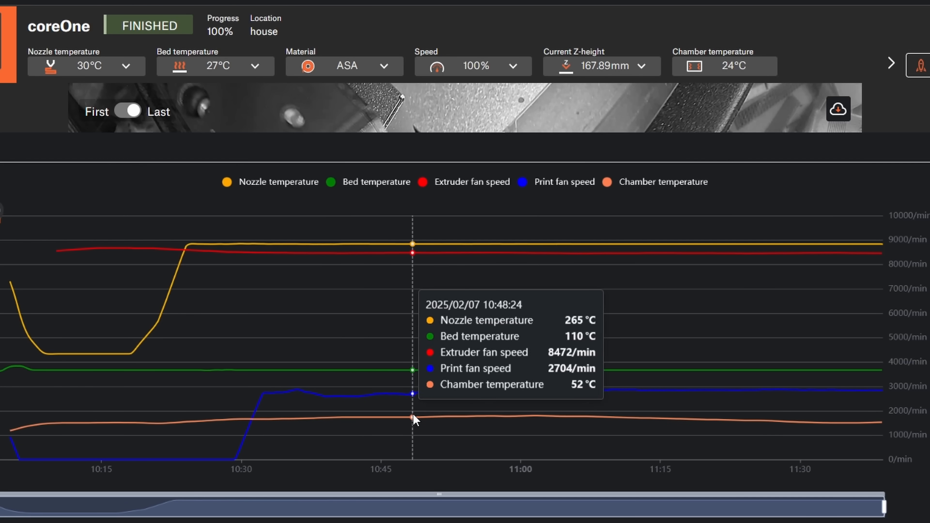
mouse_move(521, 423)
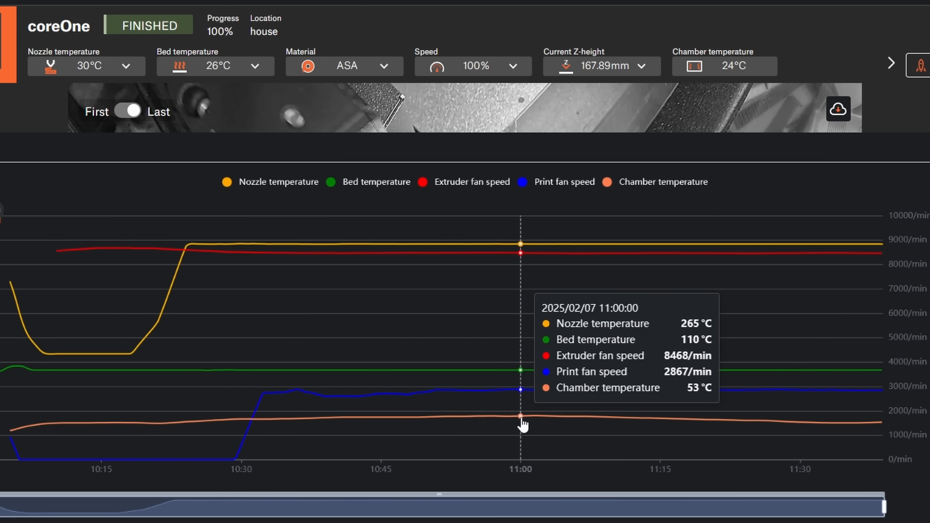
mouse_move(652, 431)
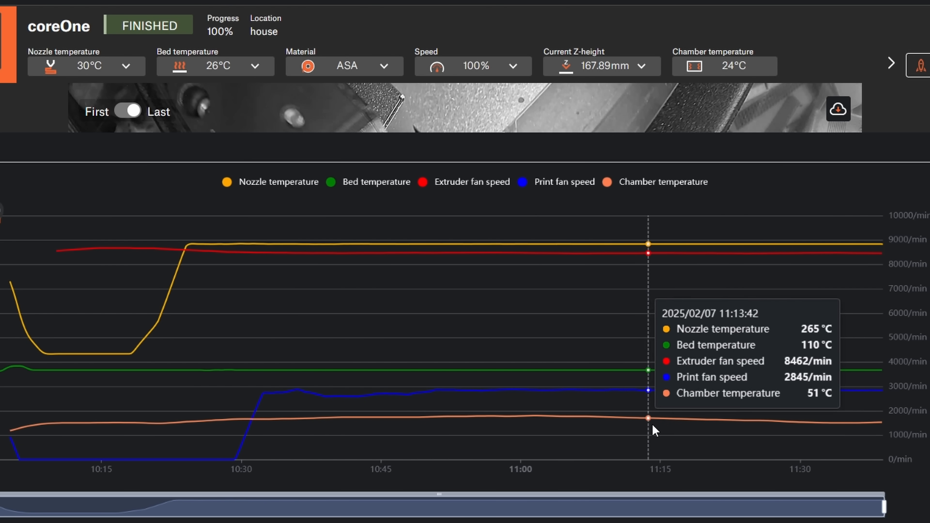
mouse_move(793, 438)
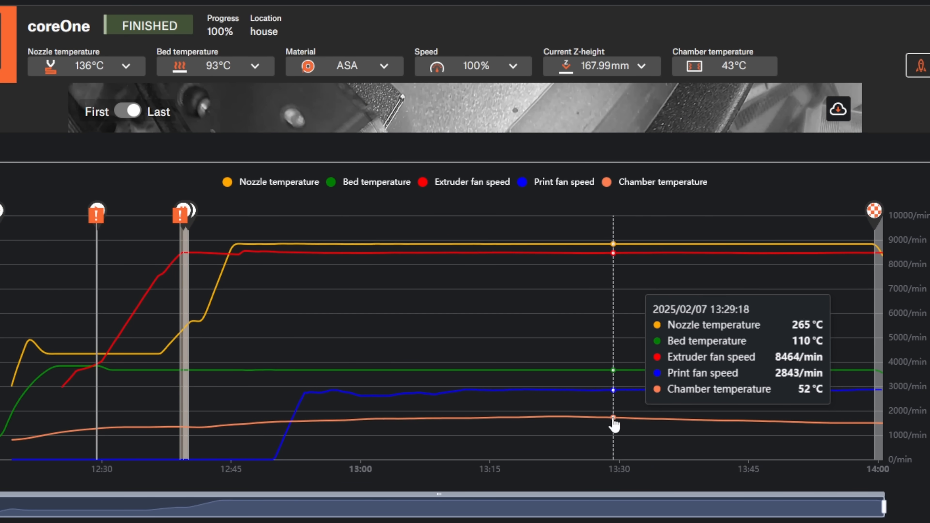
mouse_move(530, 423)
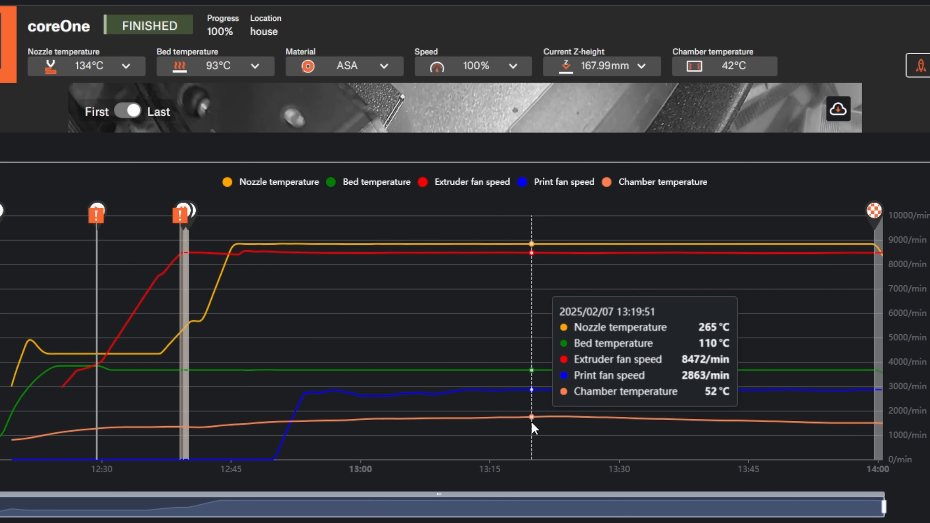
mouse_move(421, 434)
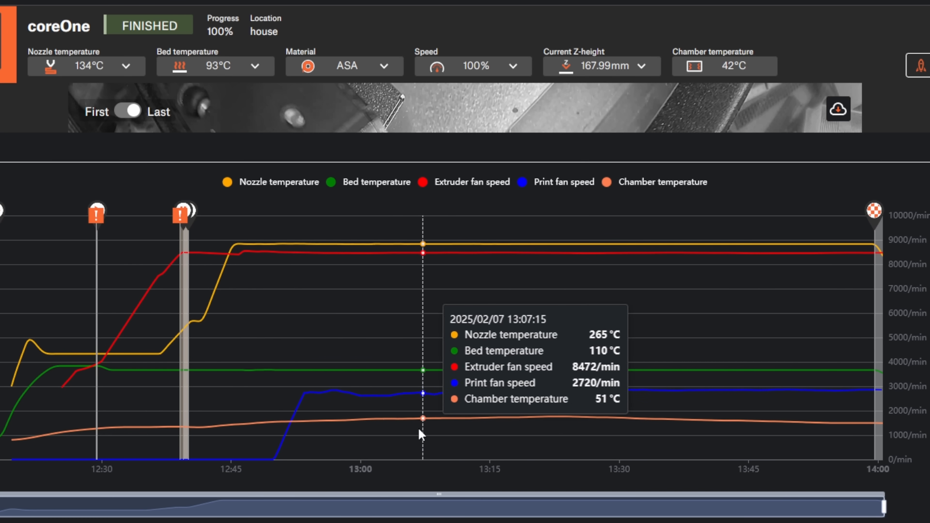
mouse_move(866, 452)
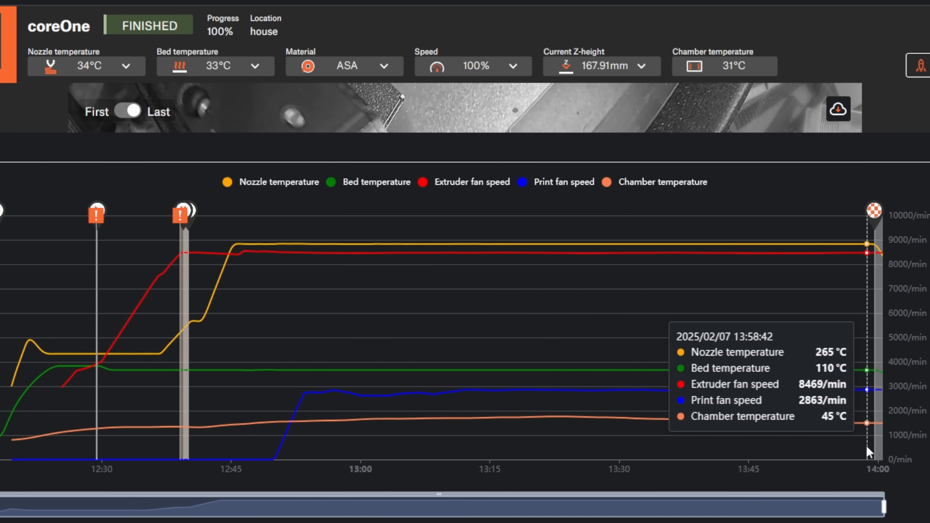
mouse_move(732, 435)
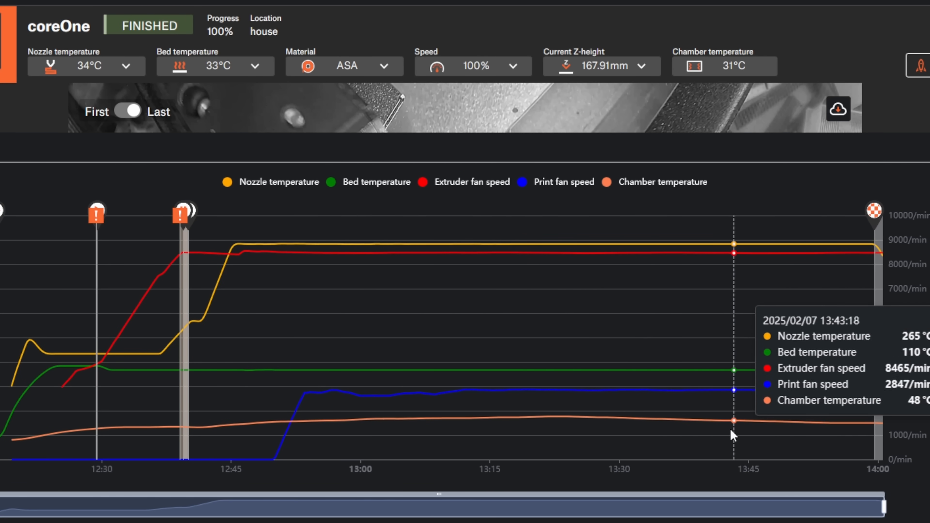
mouse_move(606, 427)
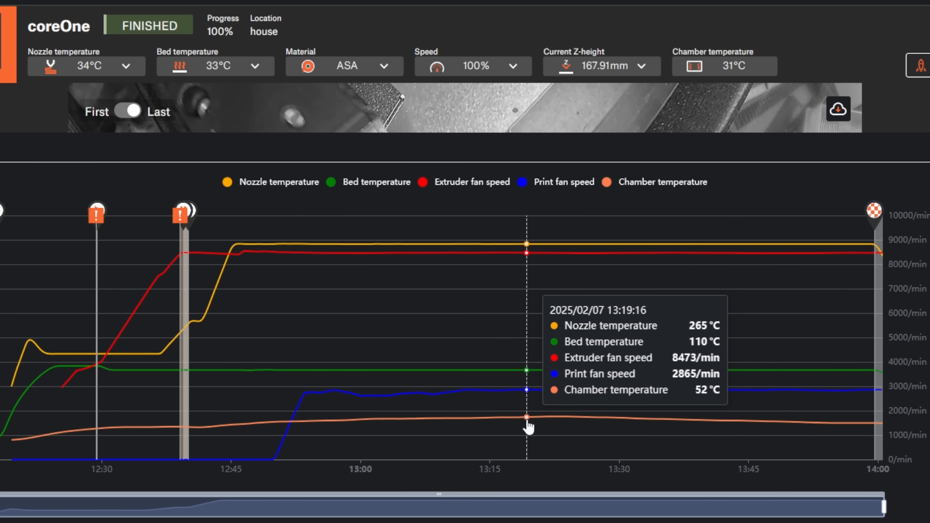
mouse_move(407, 427)
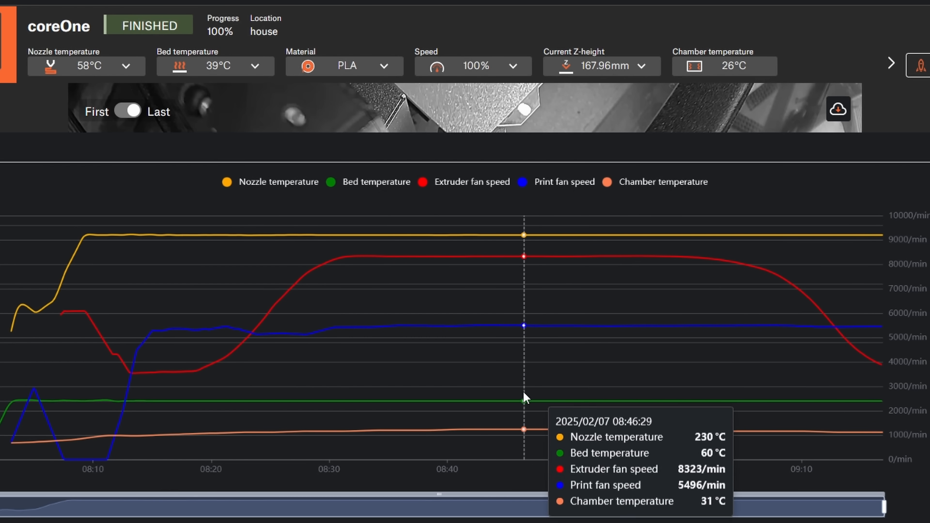
mouse_move(137, 406)
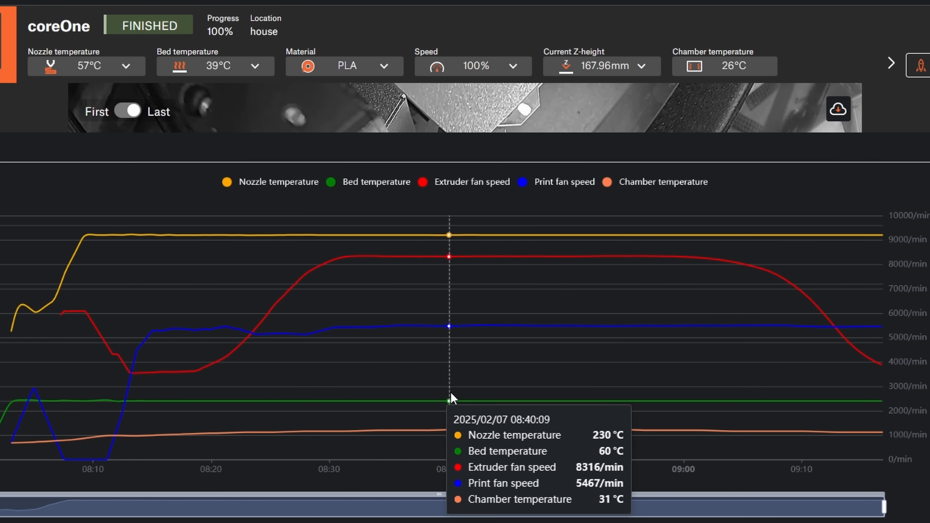
mouse_move(672, 403)
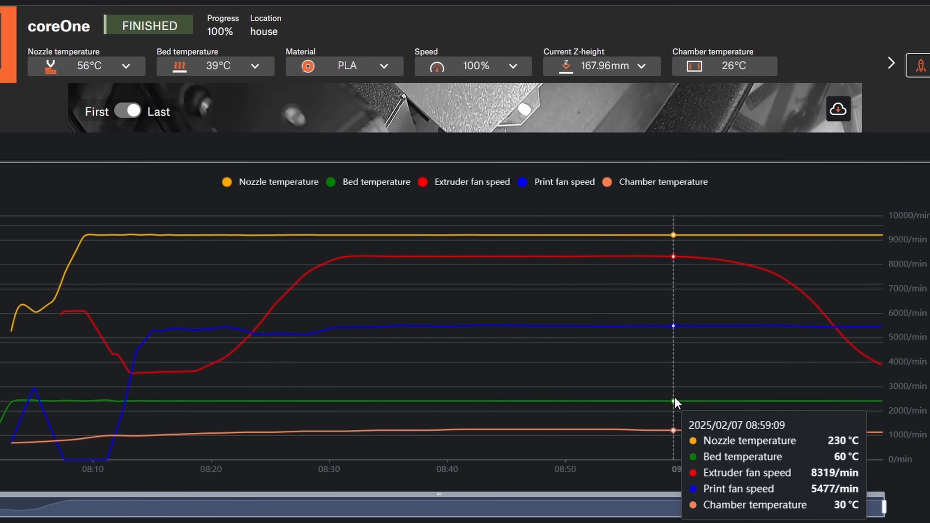